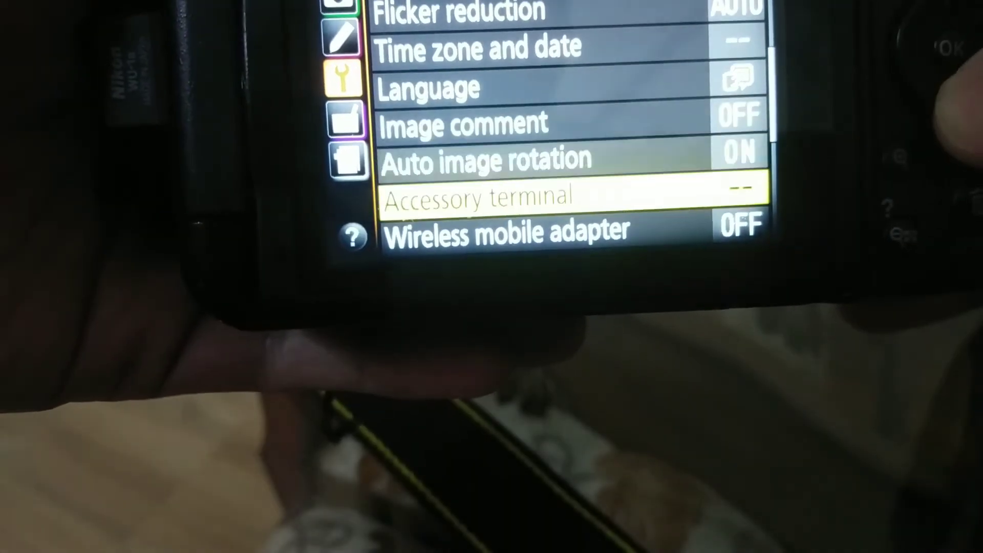
Highlight the Wireless mobile adapter entry in the Setup menu, still showing OFF.
{"action": "key", "text": "Down"}
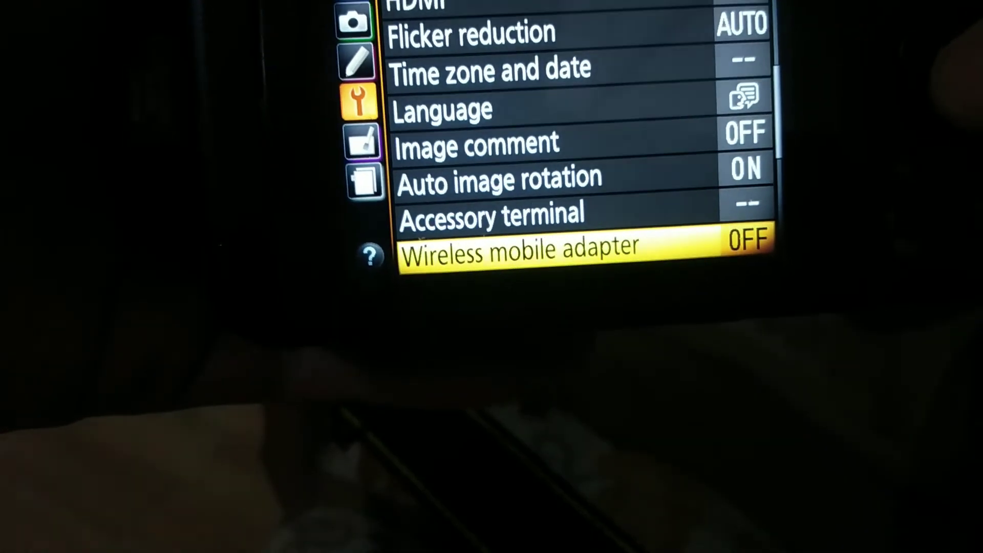